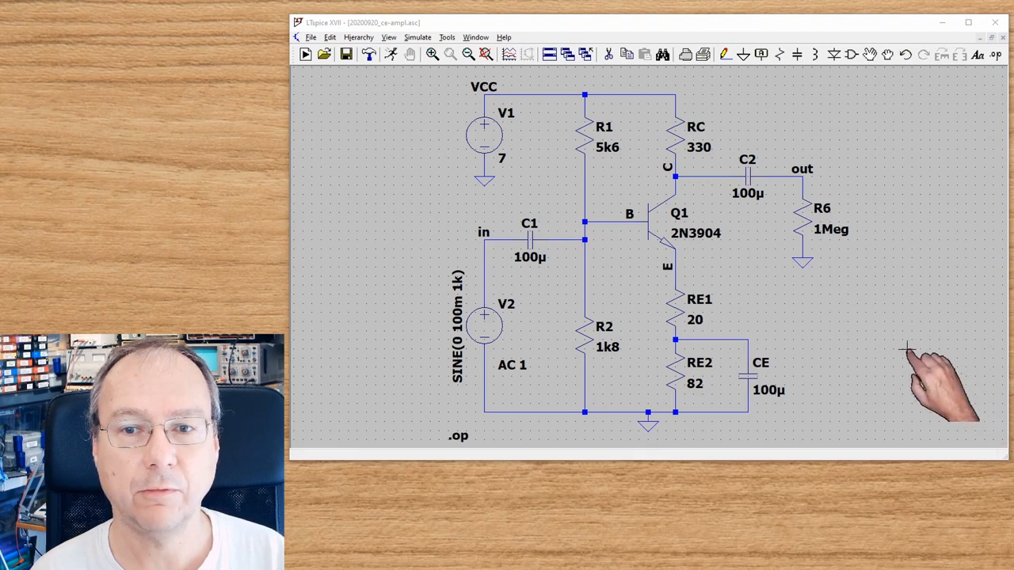
mouse_move(800, 336)
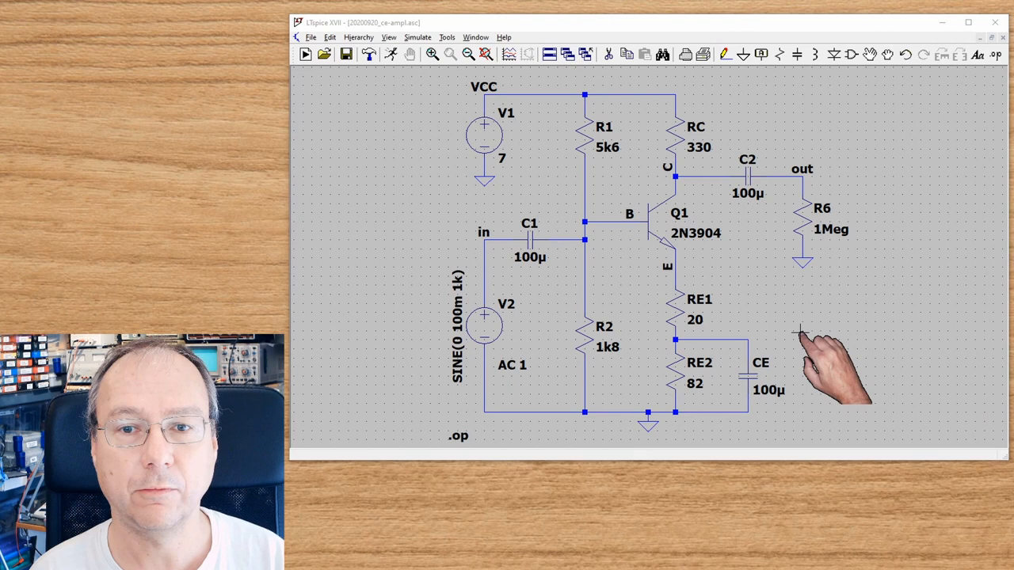
mouse_move(571, 333)
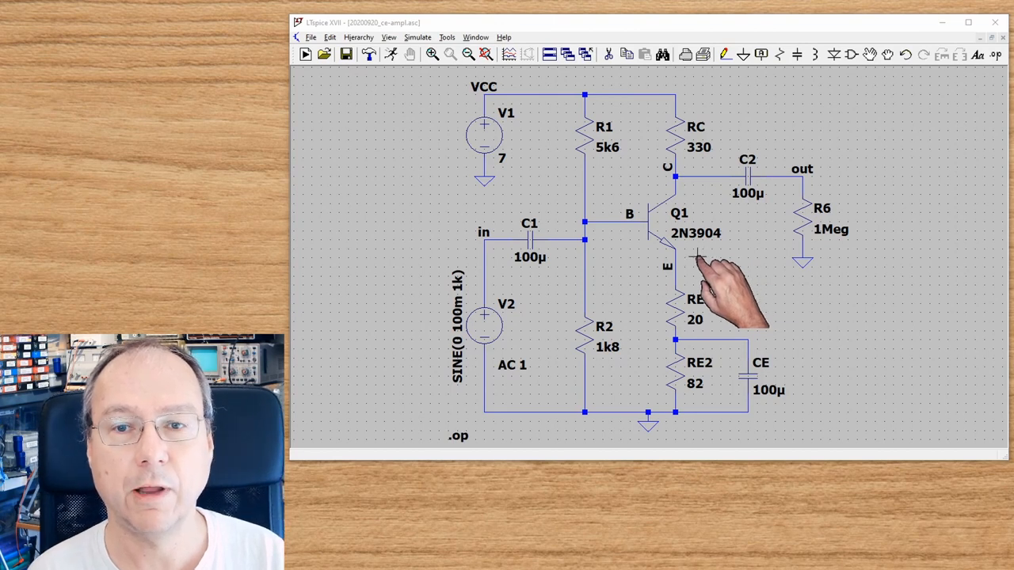
mouse_move(713, 266)
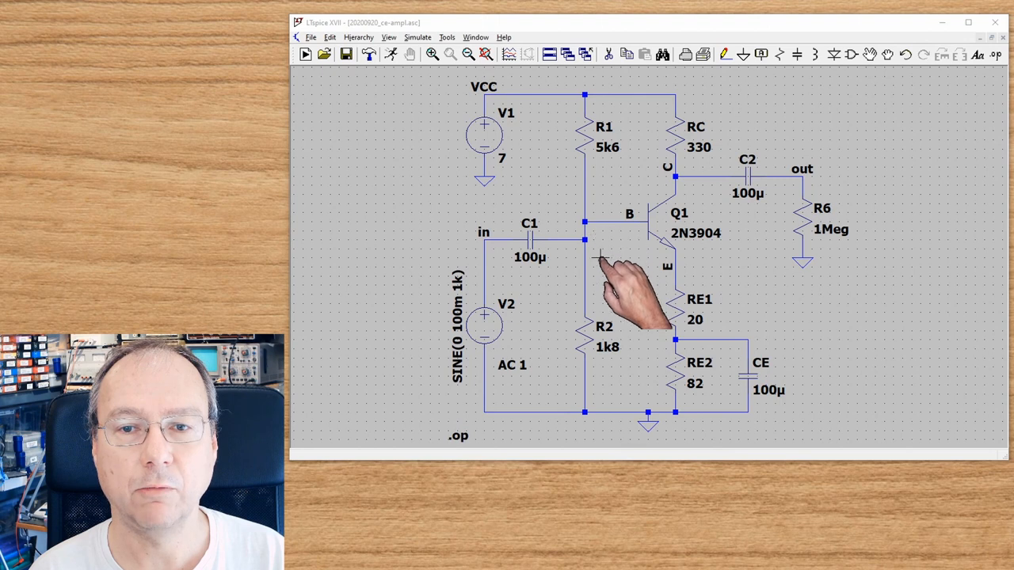
Step: Place an .op data label on the transistor base node, reading 1.6607189V
click(602, 230)
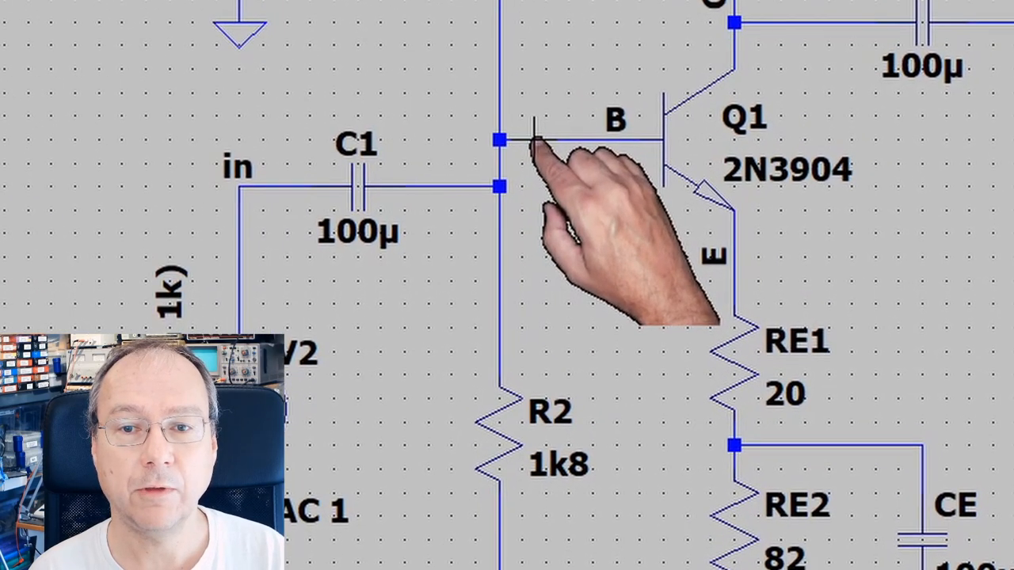
right_click(498, 139)
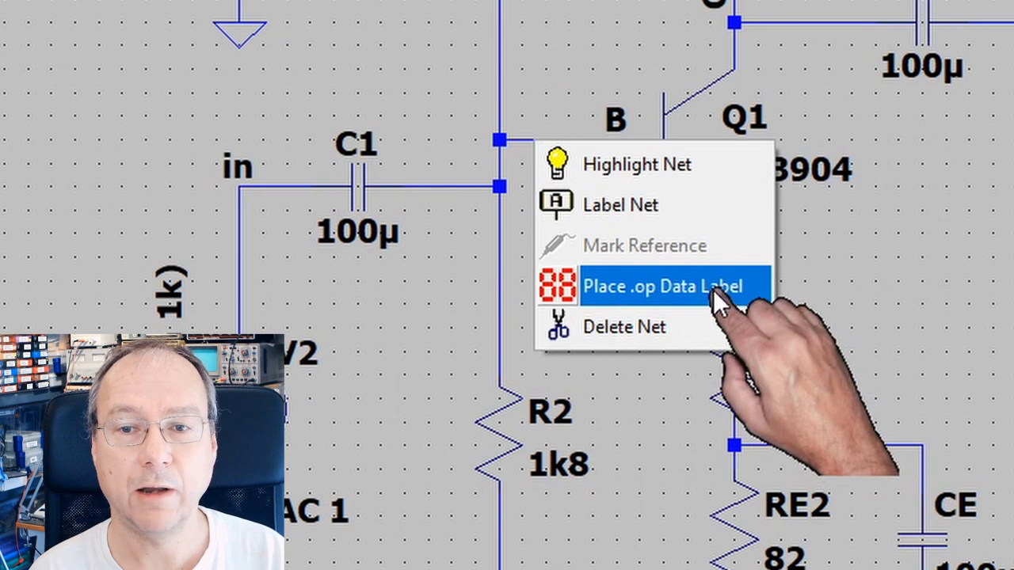
click(664, 285)
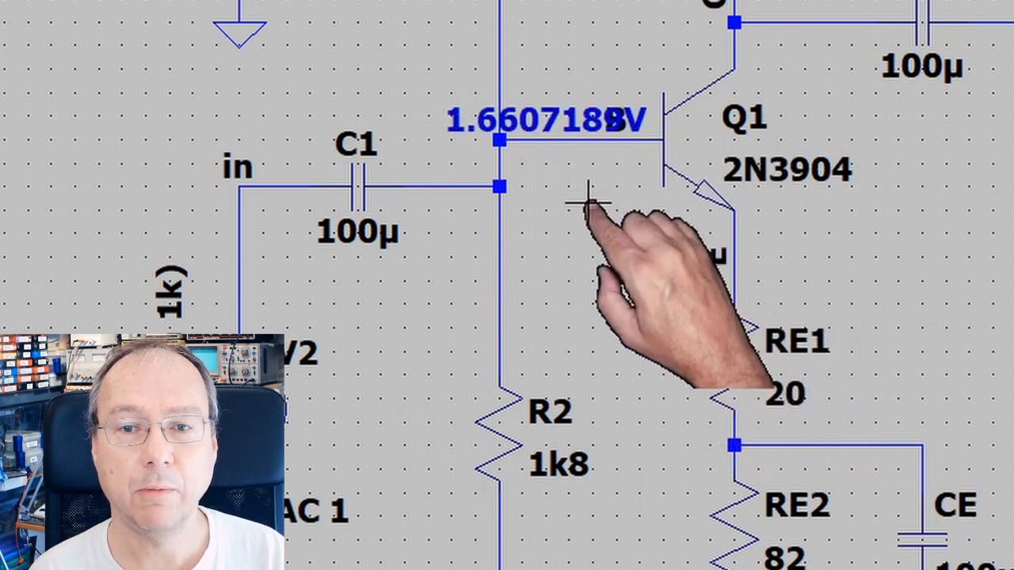
mouse_move(760, 143)
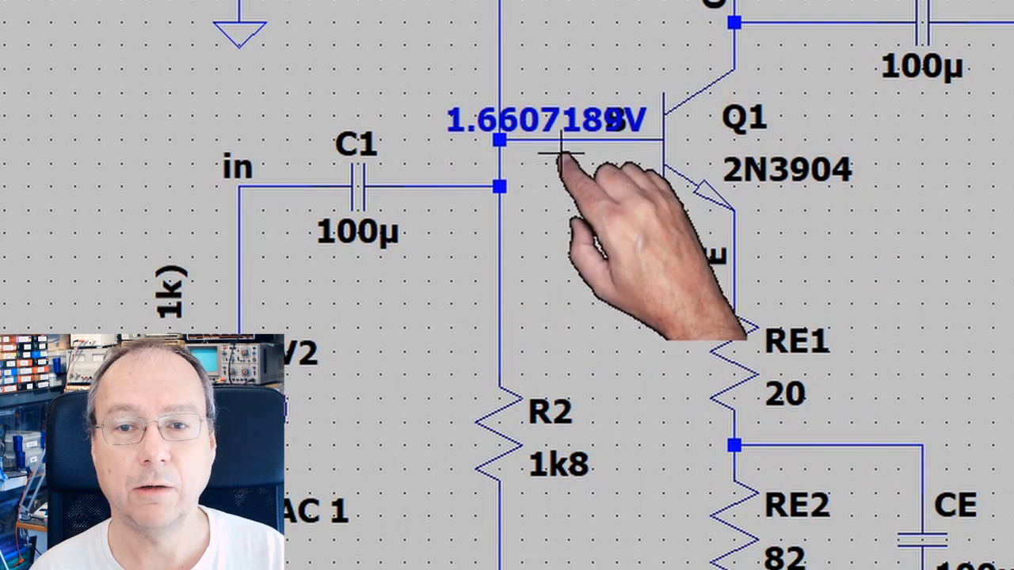
mouse_move(526, 285)
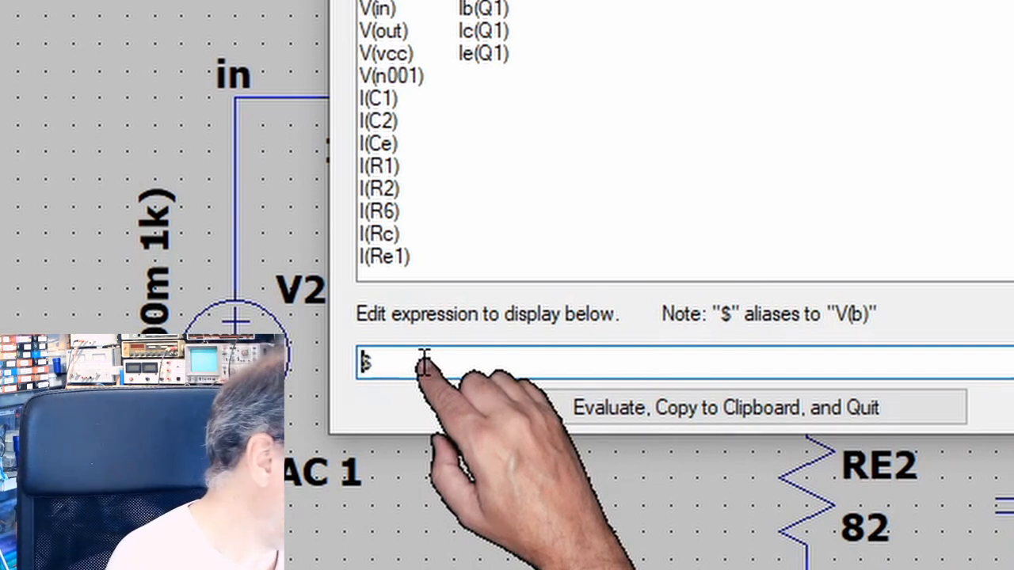
Step: Set the base label's displayed data to round($*100)/100 so it reads 1.66V
text(round()
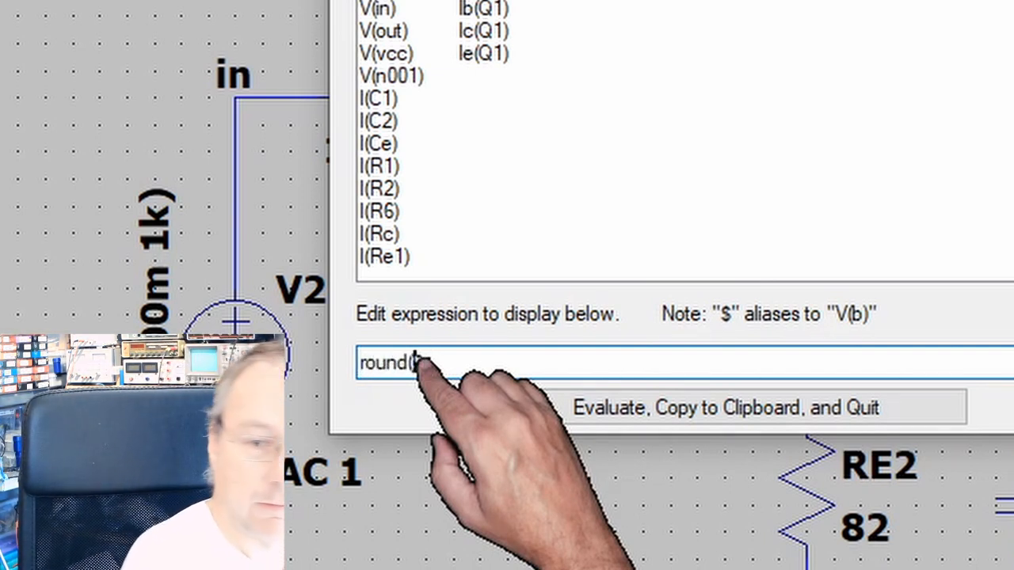
text($)
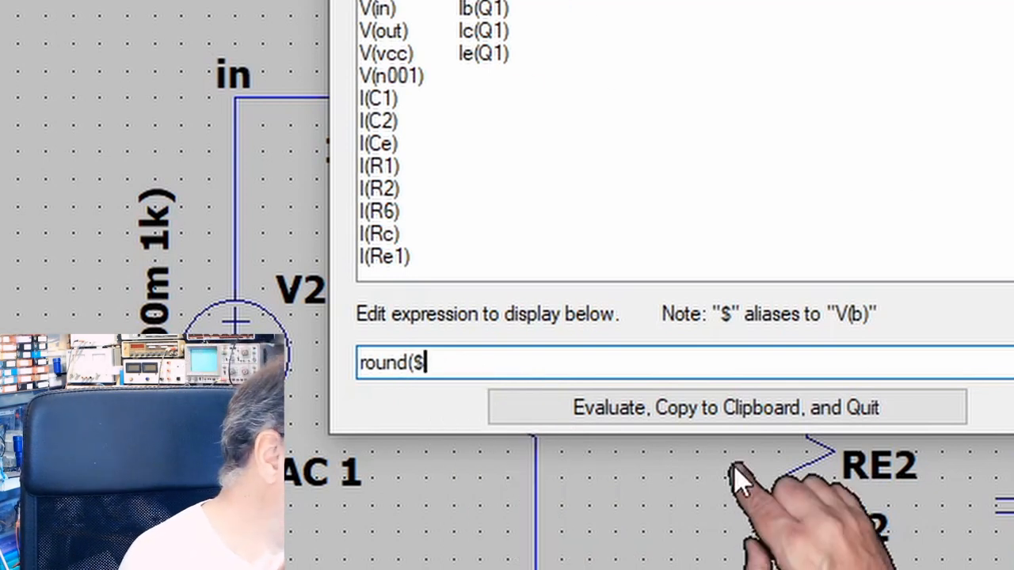
text(*100)
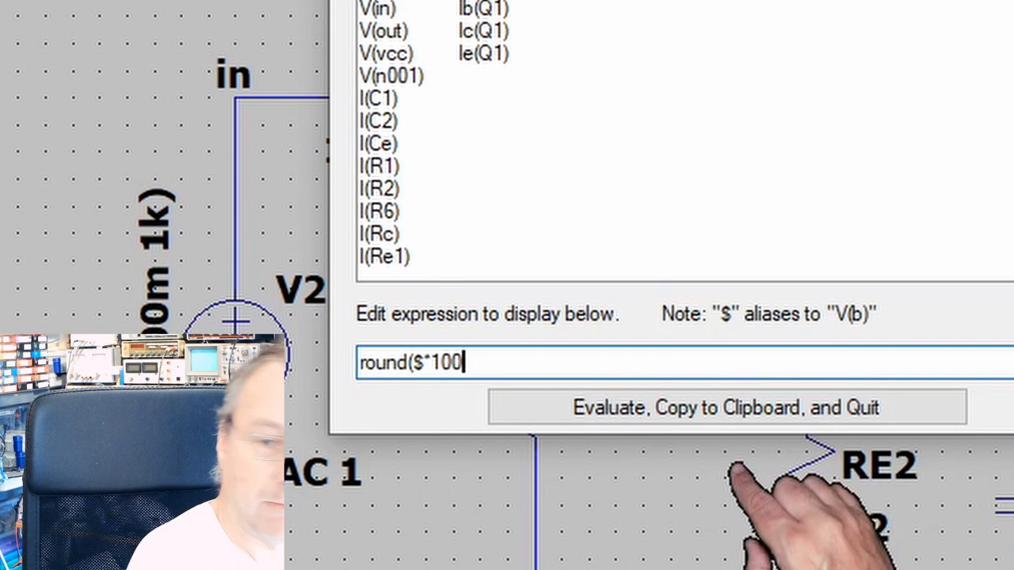
text())
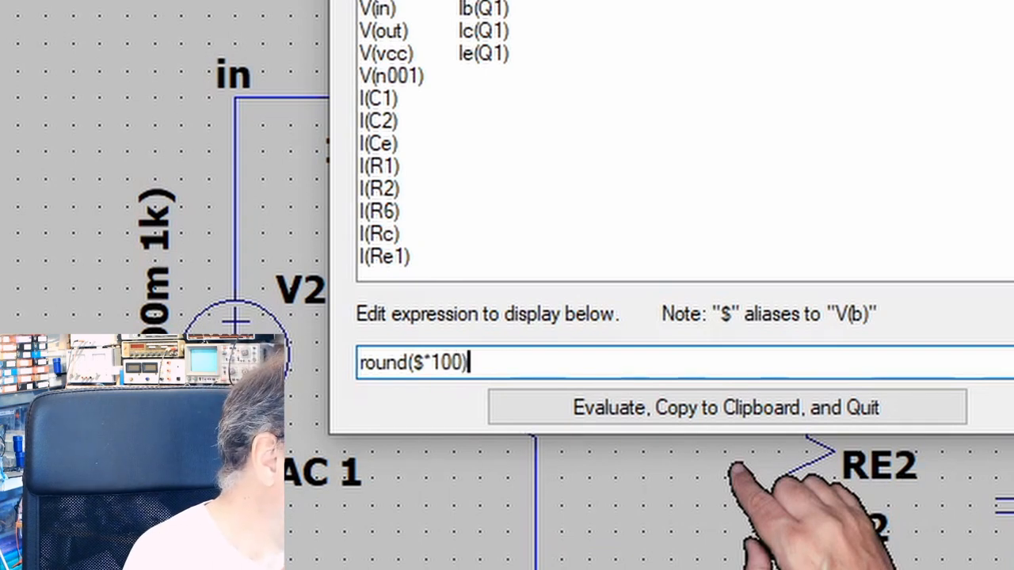
text(/100)
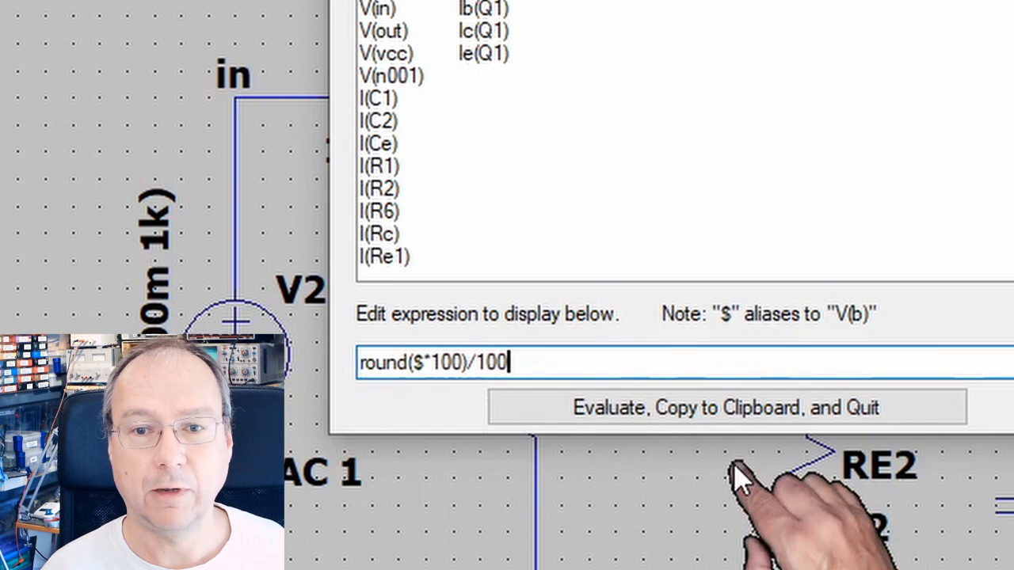
click(700, 407)
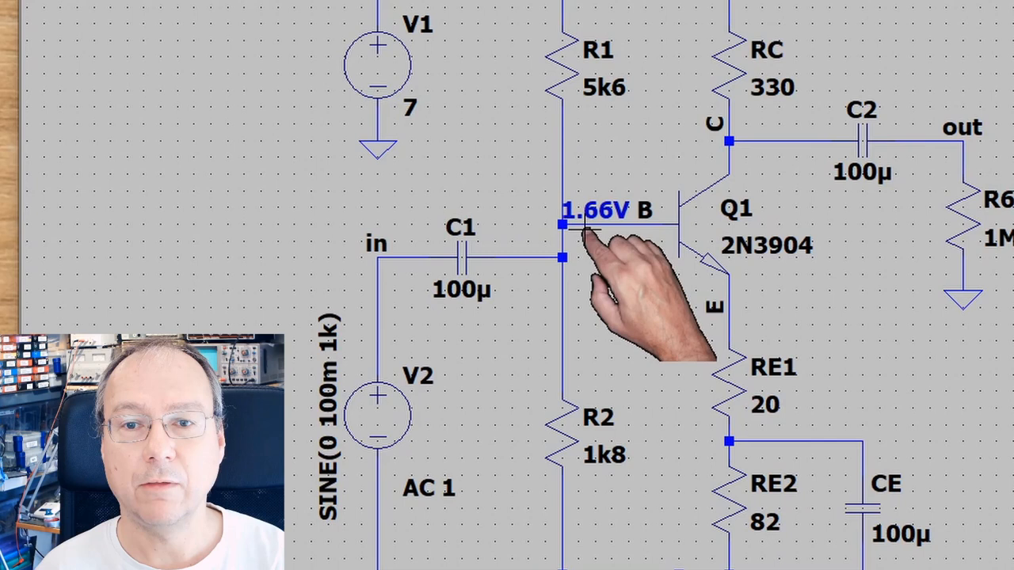
Step: Place a 7V .op data label on the VCC supply rail
right_click(563, 225)
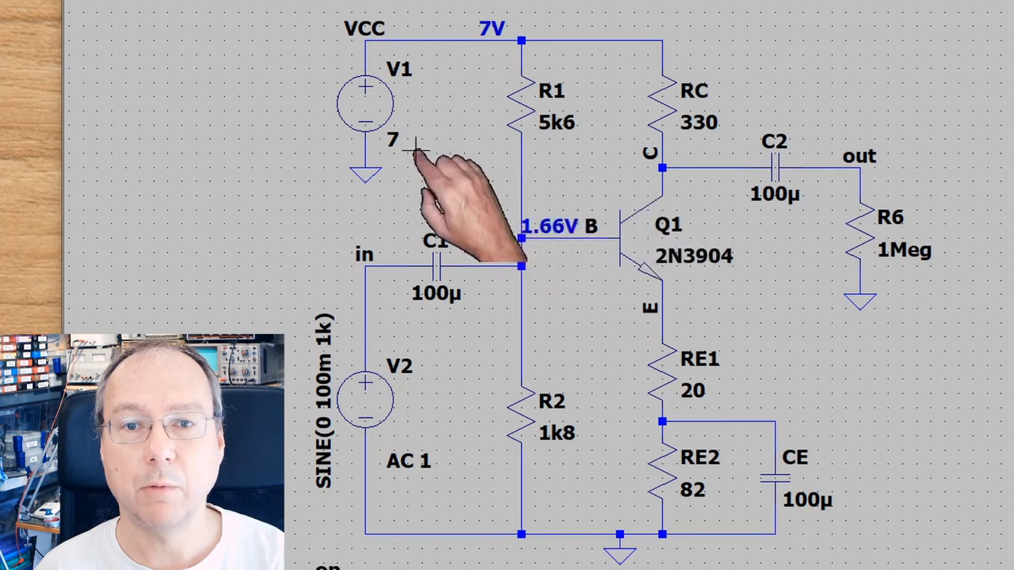
right_click(664, 168)
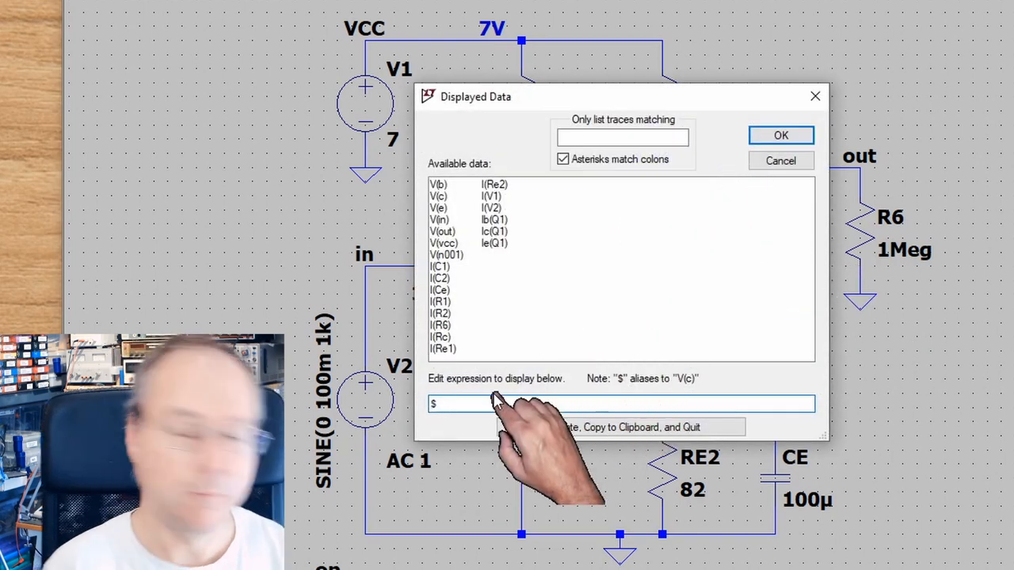
Step: Round the collector label with round($*100)/100 so it reads 3.95V
text(ound()
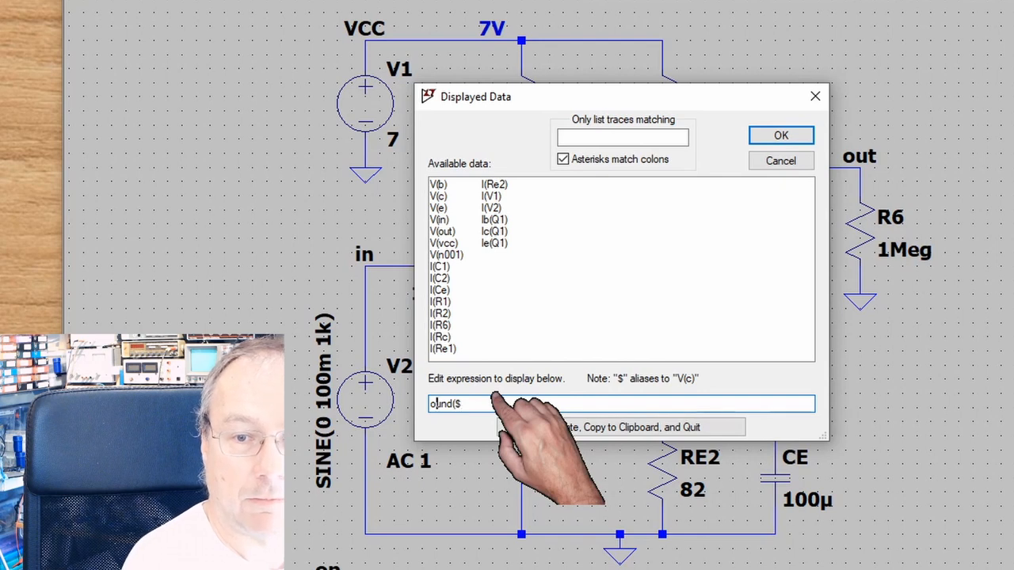
text(round()
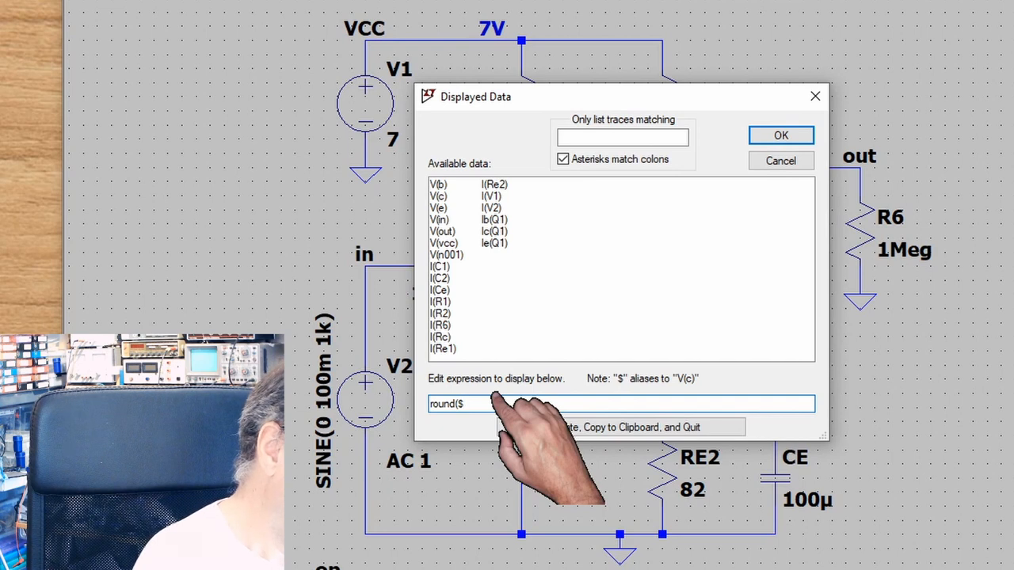
text(*100))
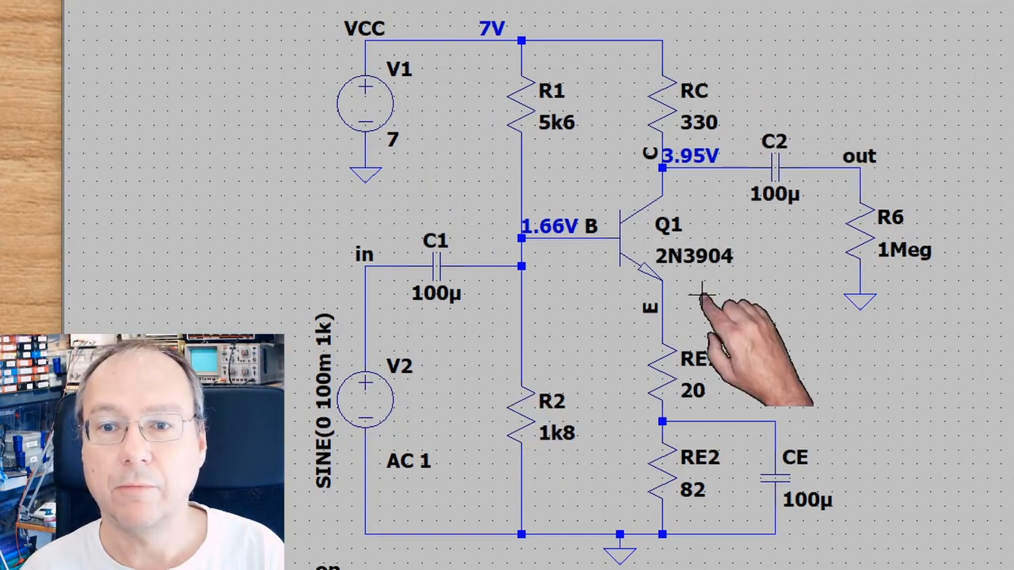
Step: Place an unrounded .op data label (about 946.5mV) on the emitter node
right_click(697, 298)
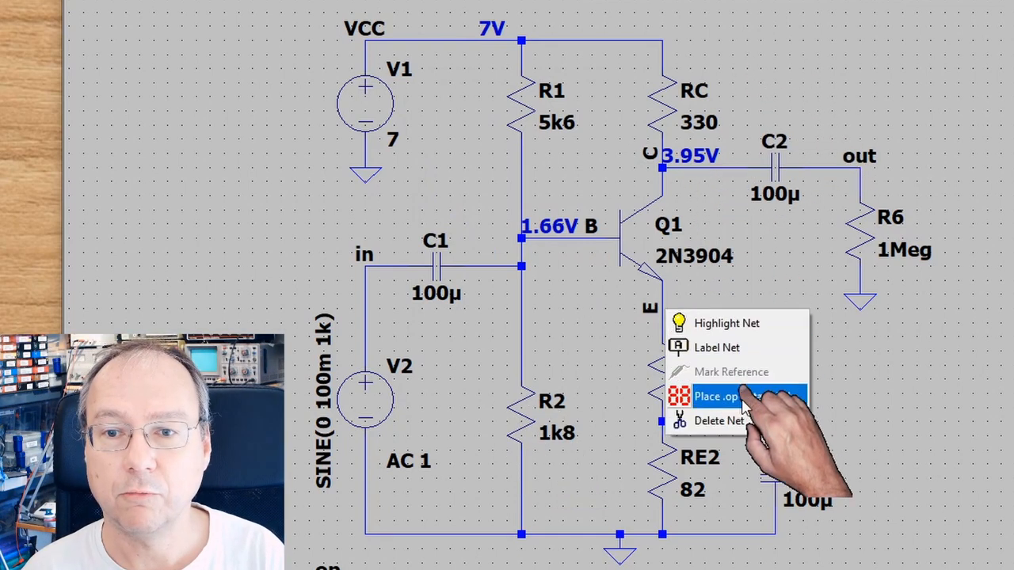
click(716, 396)
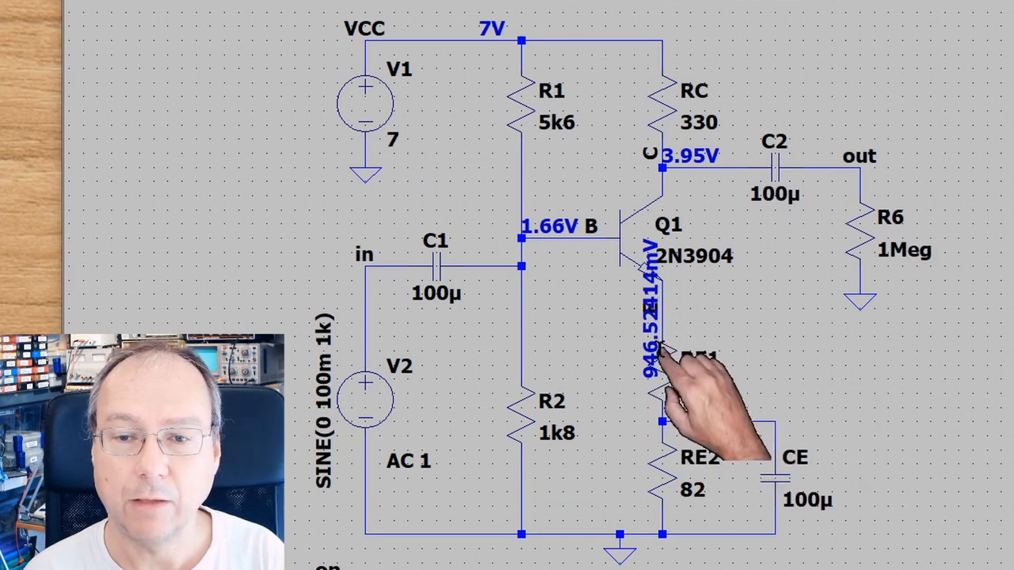
mouse_move(689, 396)
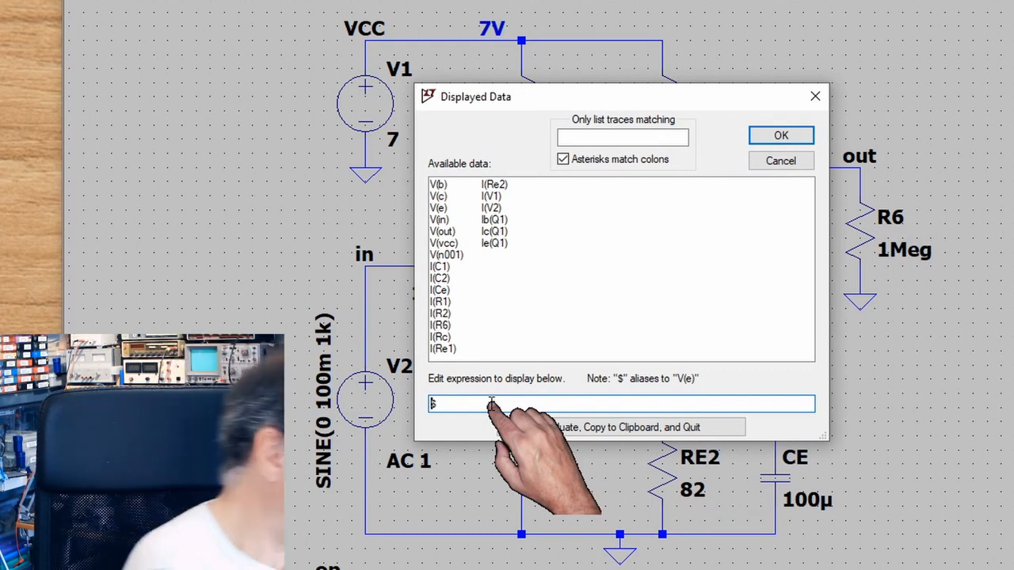
Step: Round the emitter label with round($*100)/100 so it reads 950mV
text(round()
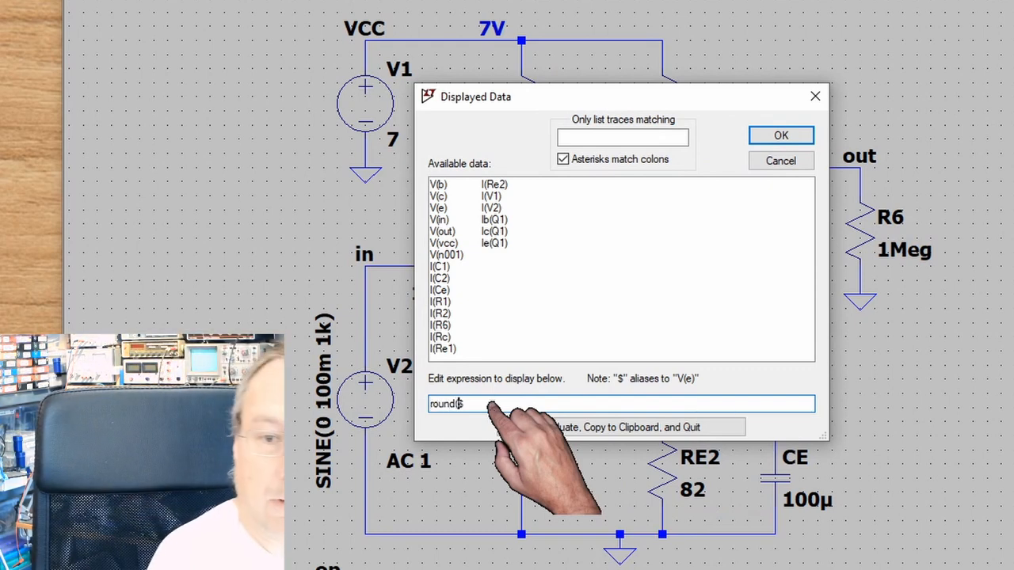
text($)
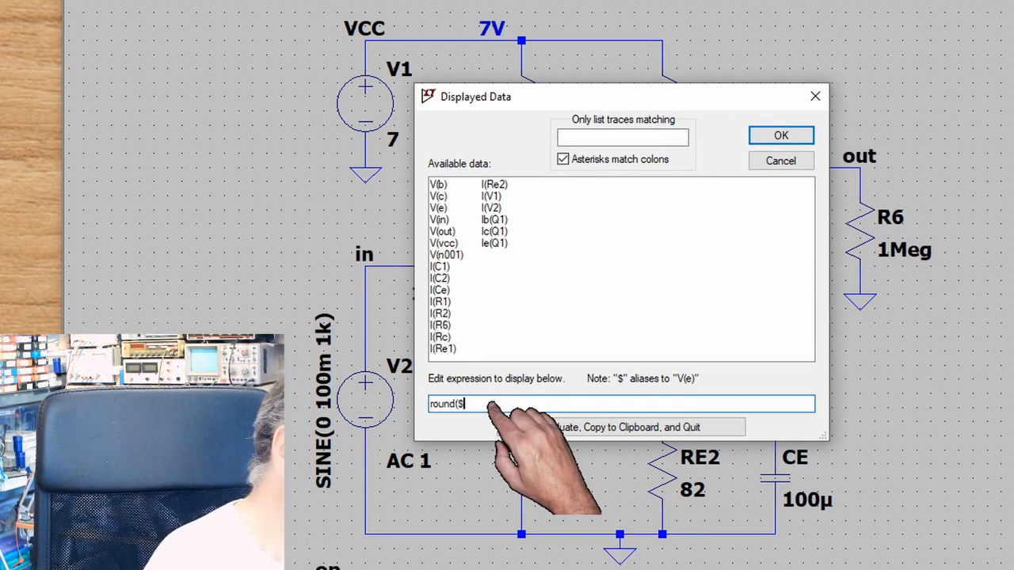
text(*100))
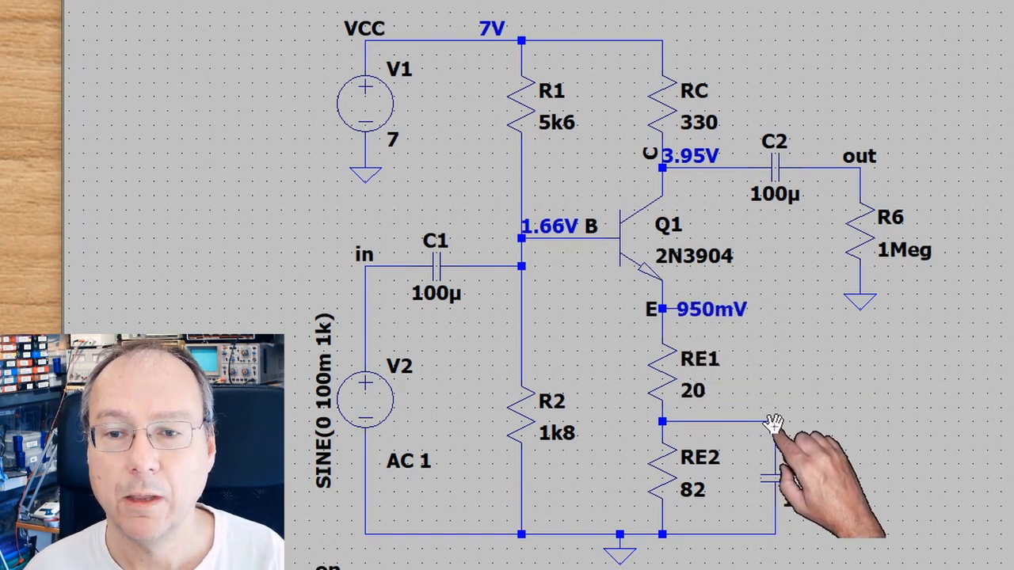
mouse_move(760, 420)
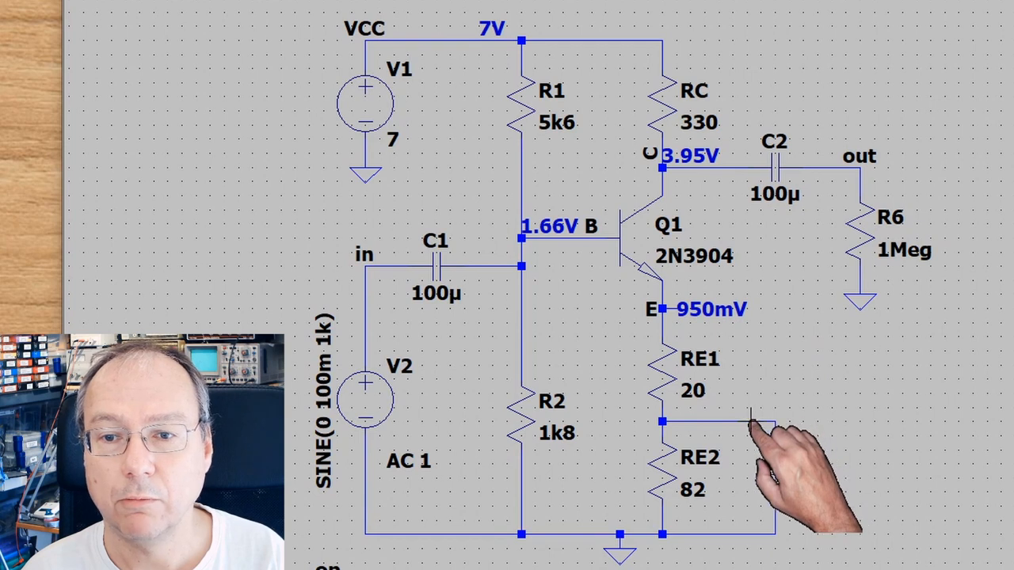